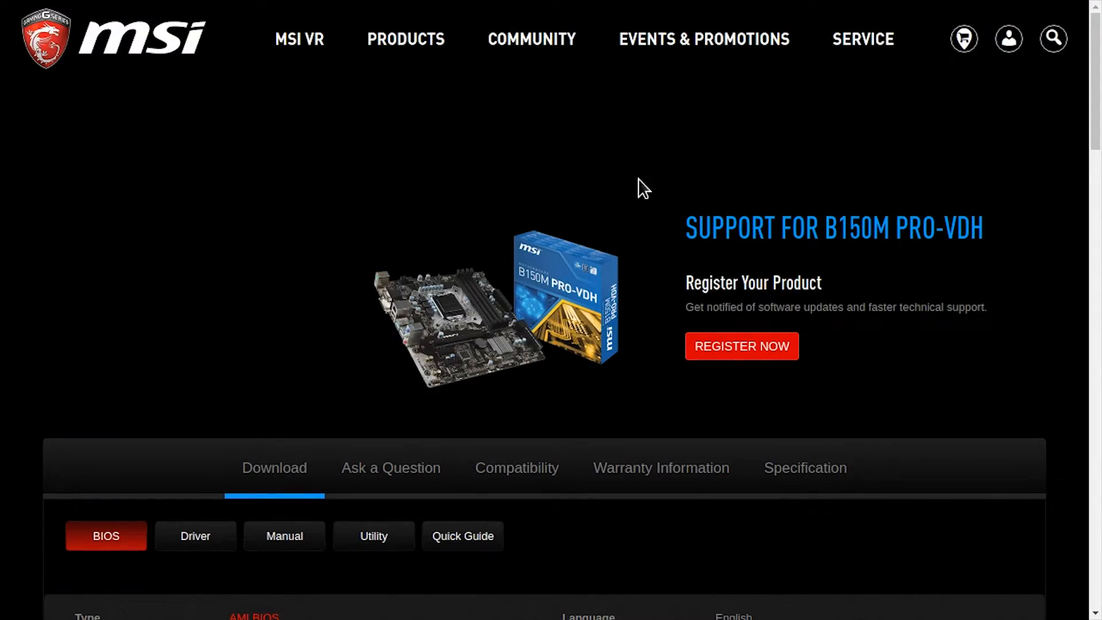
Download the AMI BIOS version 3.D (2016-11-03) for the B150M PRO-VDH
scroll("down", 3)
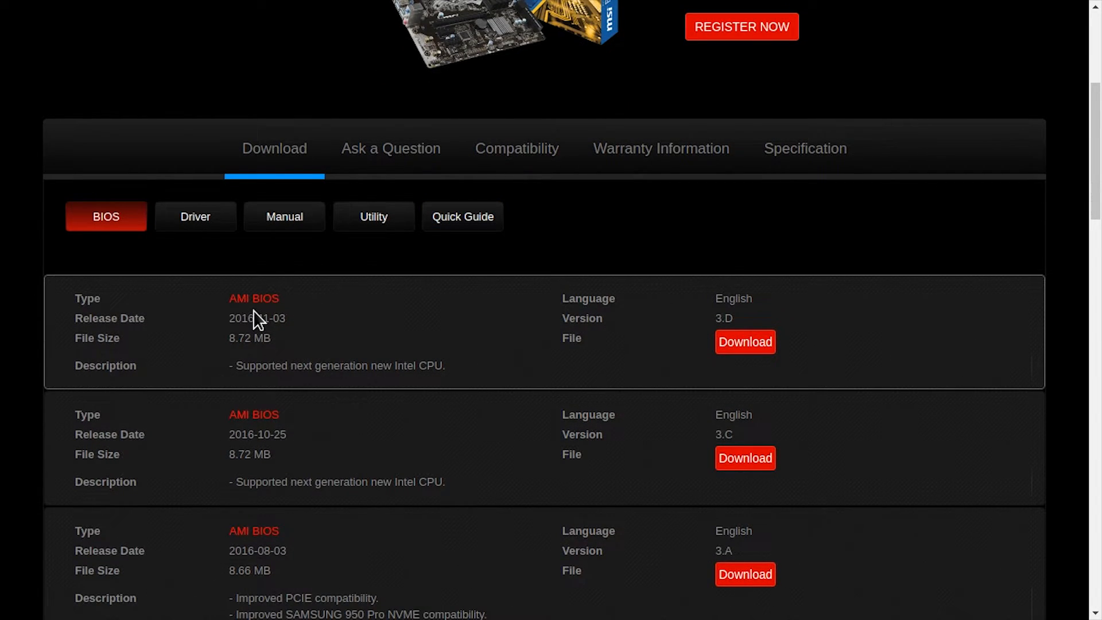
double_click(256, 319)
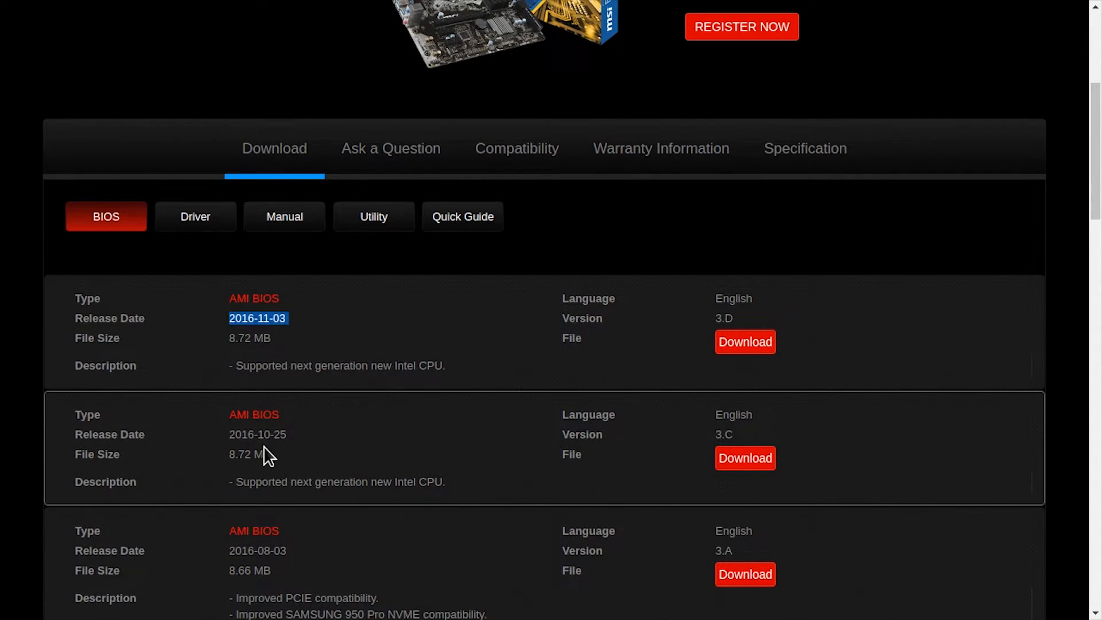
scroll("down", 3)
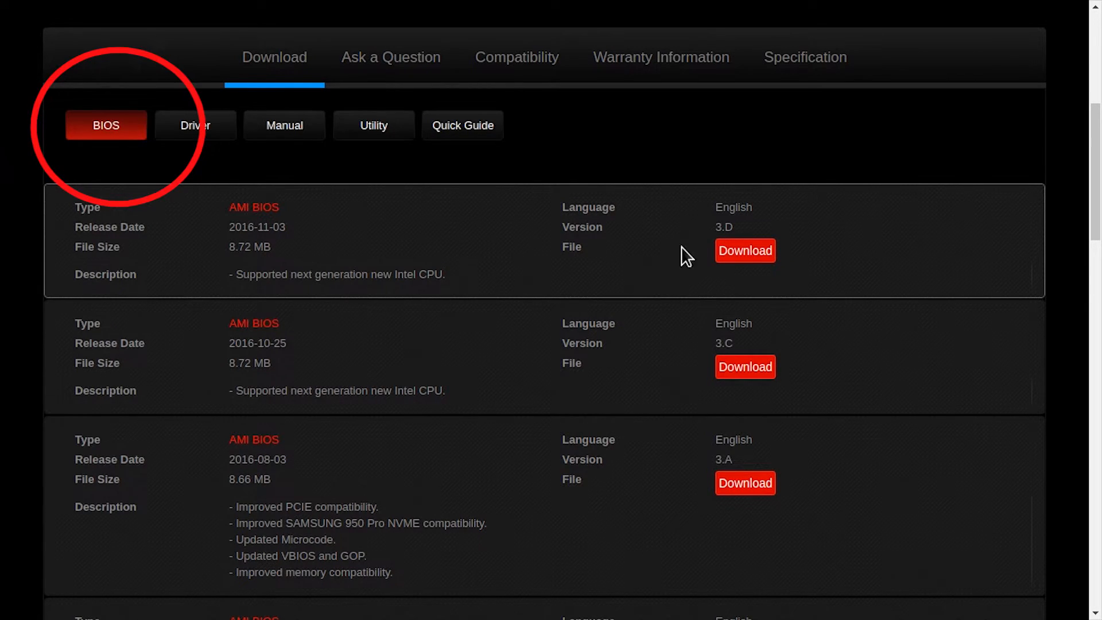
left_click(745, 251)
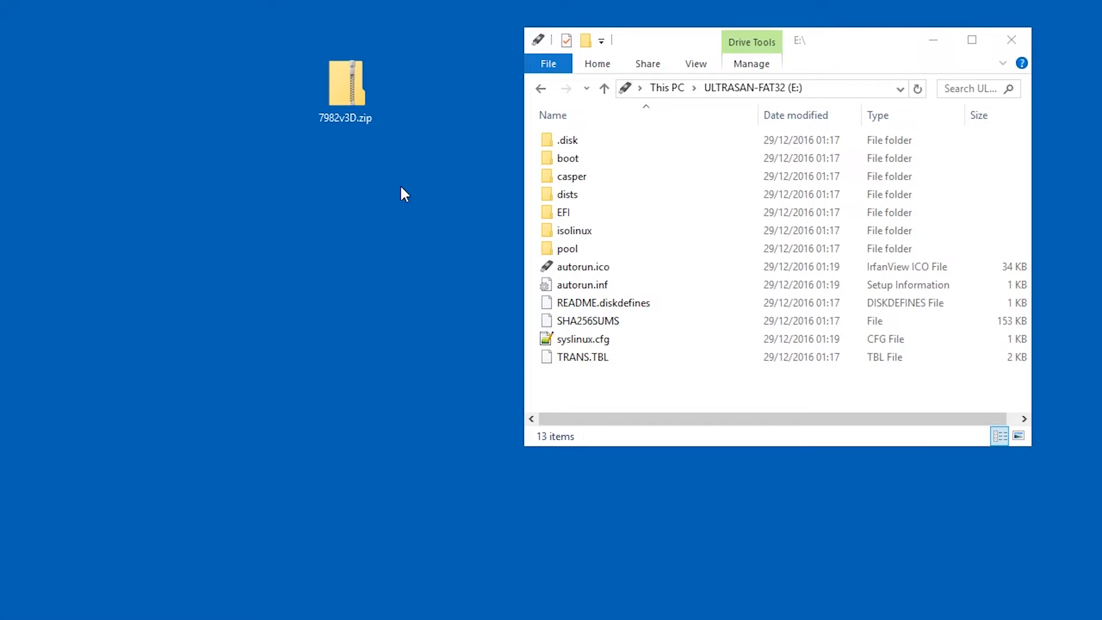
Extract 7982v3D.zip into a 7982v3D folder
right_click(346, 81)
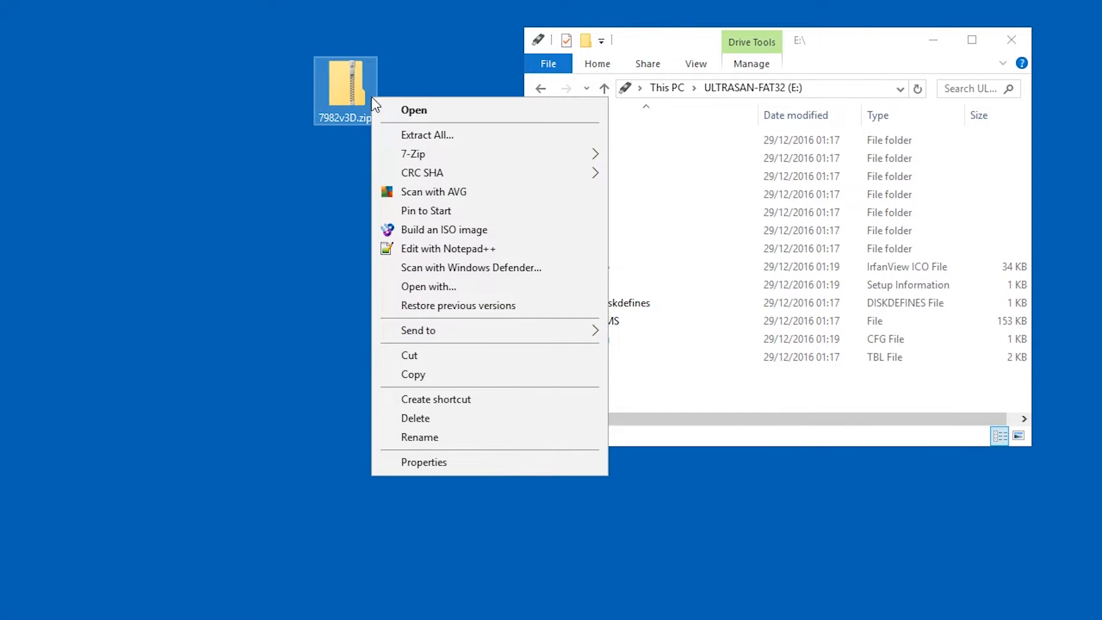
left_click(426, 135)
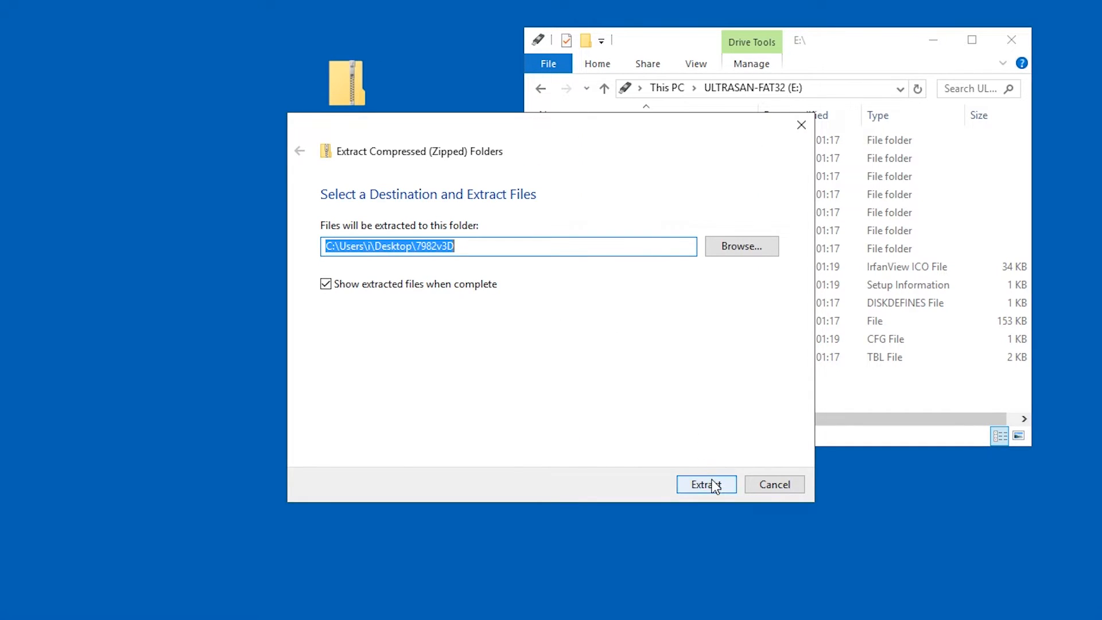
left_click(706, 484)
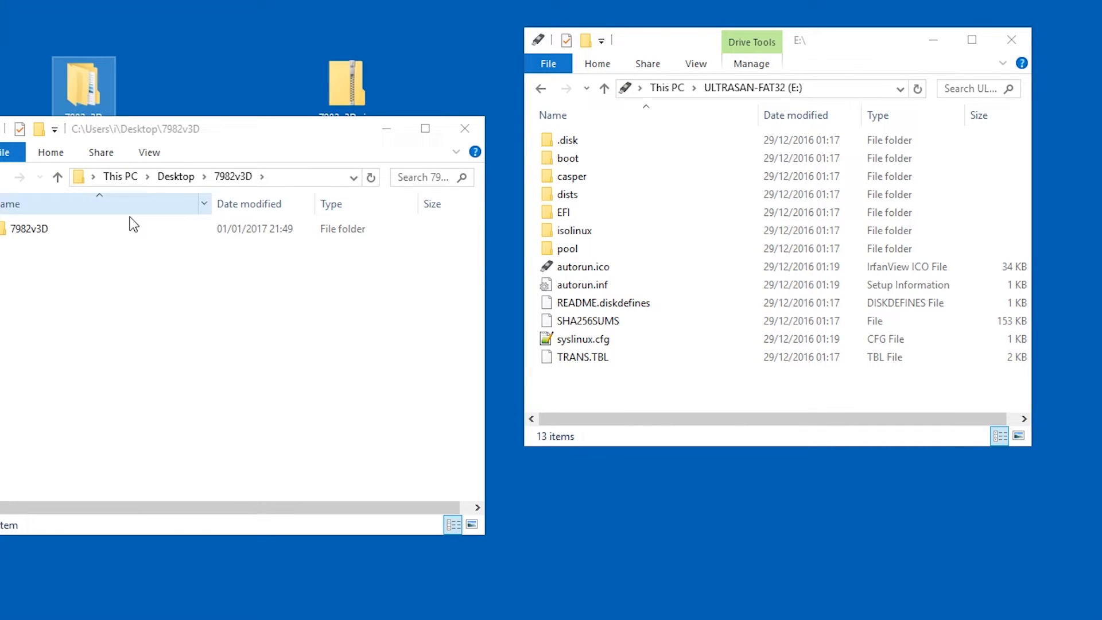
Copy E7982IMS.3D0 from the 7982v3D folder onto the ULTRASAN-FAT32 drive E:
double_click(26, 228)
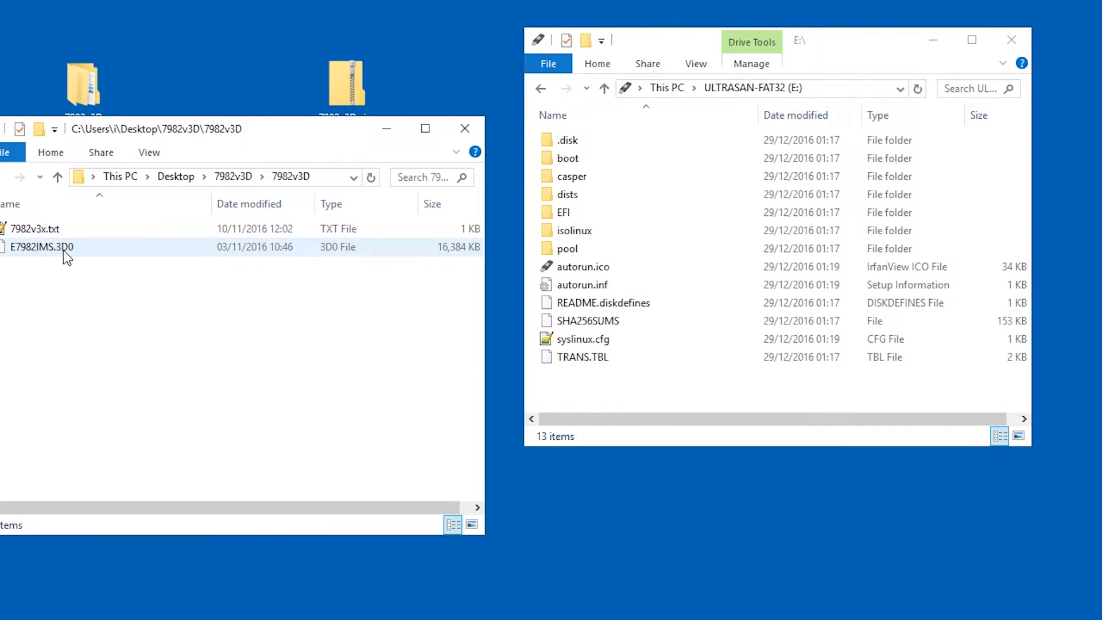
left_click(41, 247)
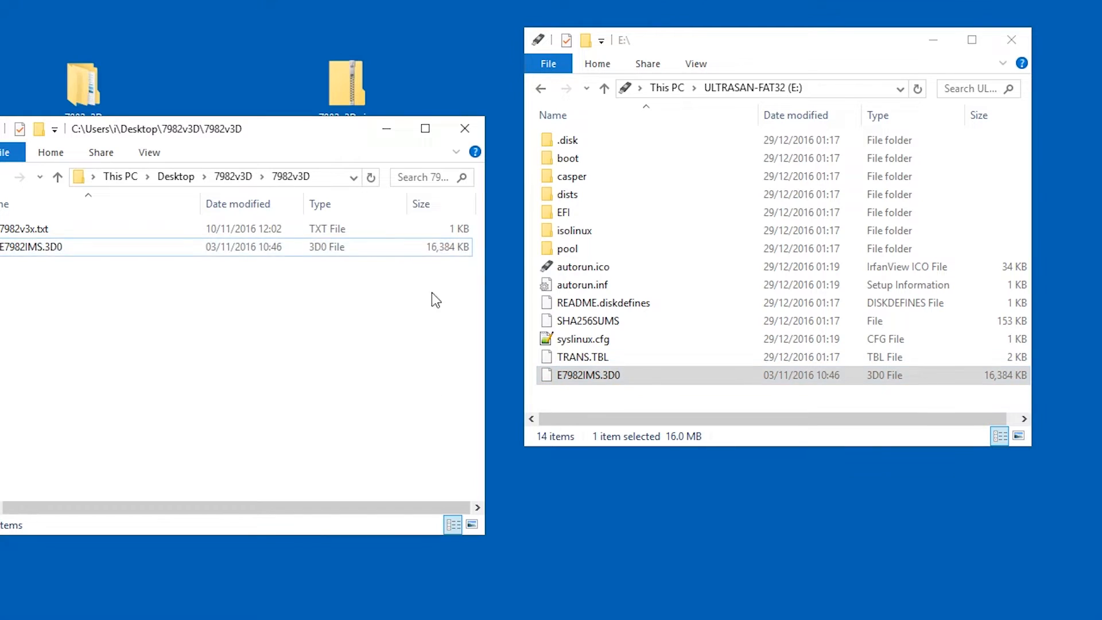
left_click(465, 128)
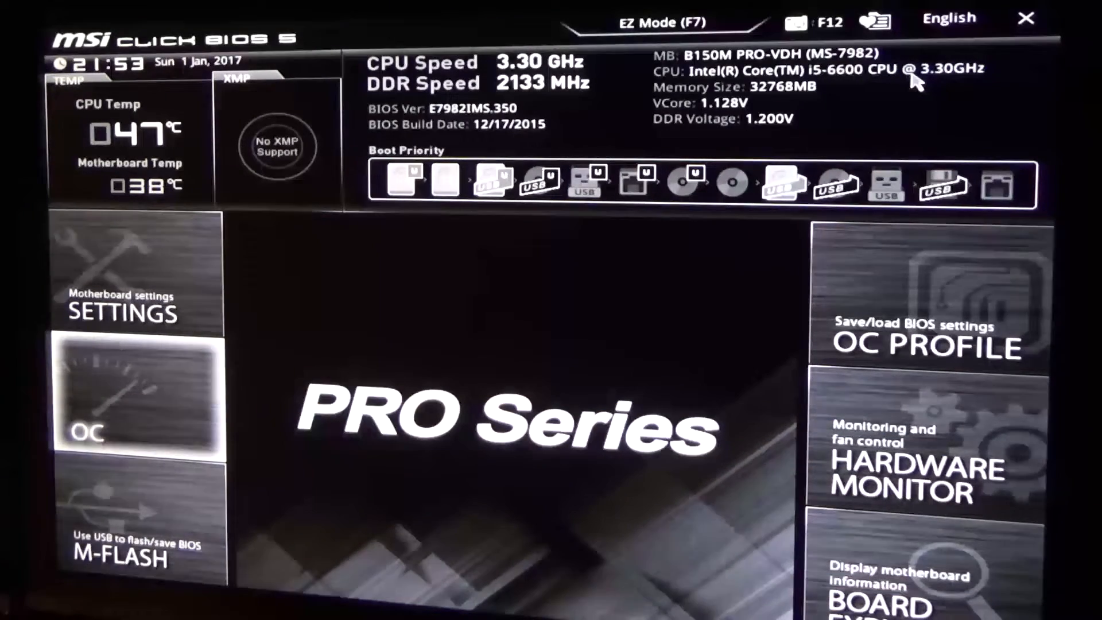
mouse_move(123, 274)
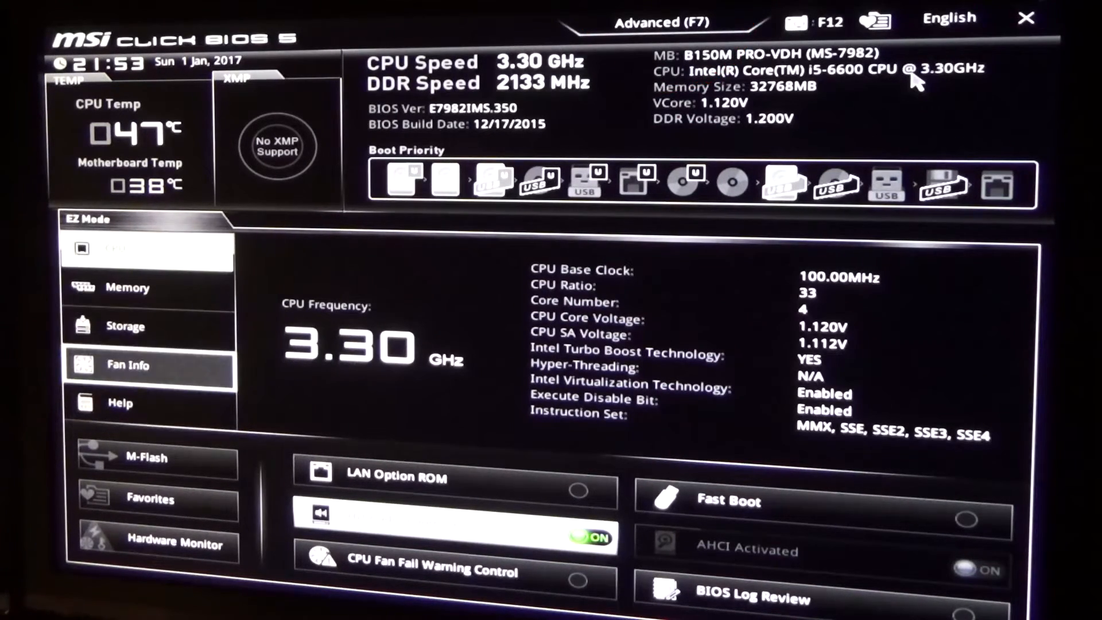
Choose M-Flash and confirm rebooting into BIOS flash mode
left_click(147, 458)
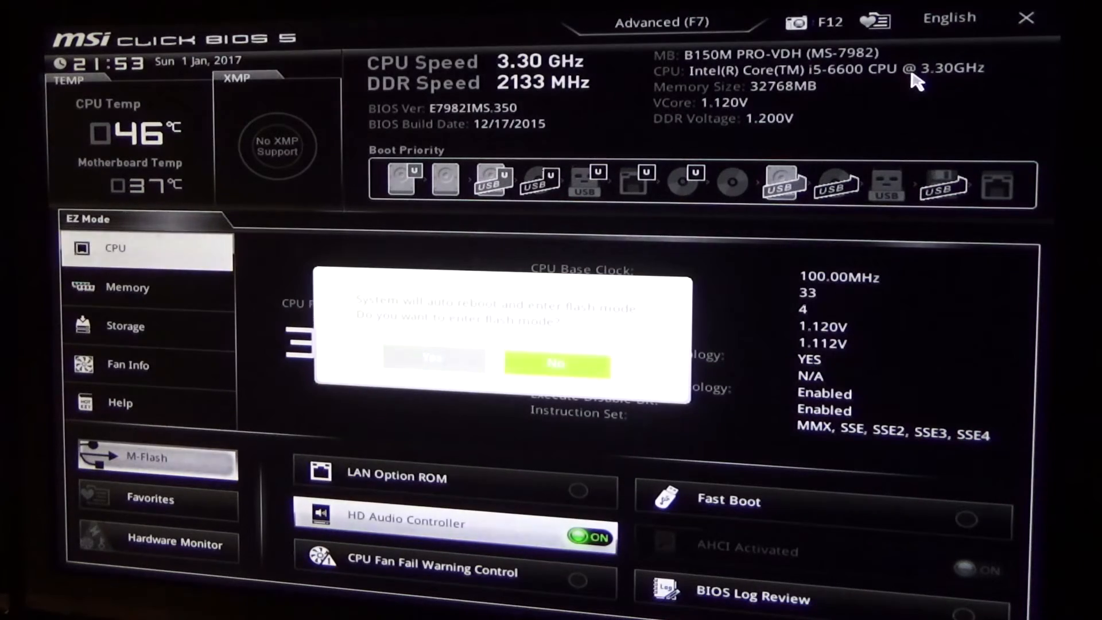
left_click(558, 364)
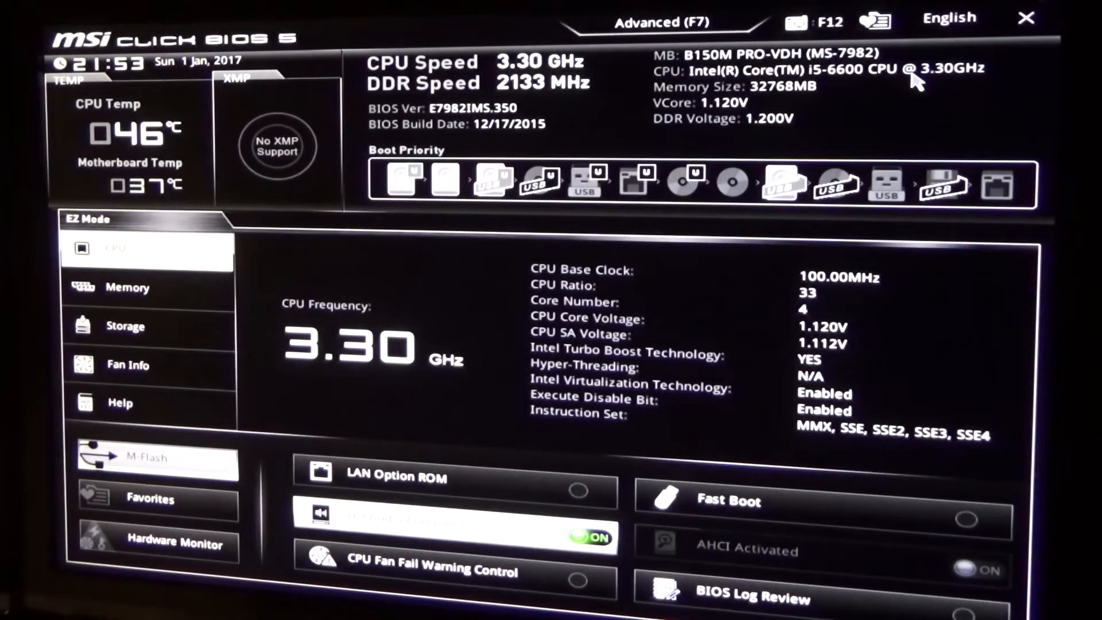
left_click(147, 457)
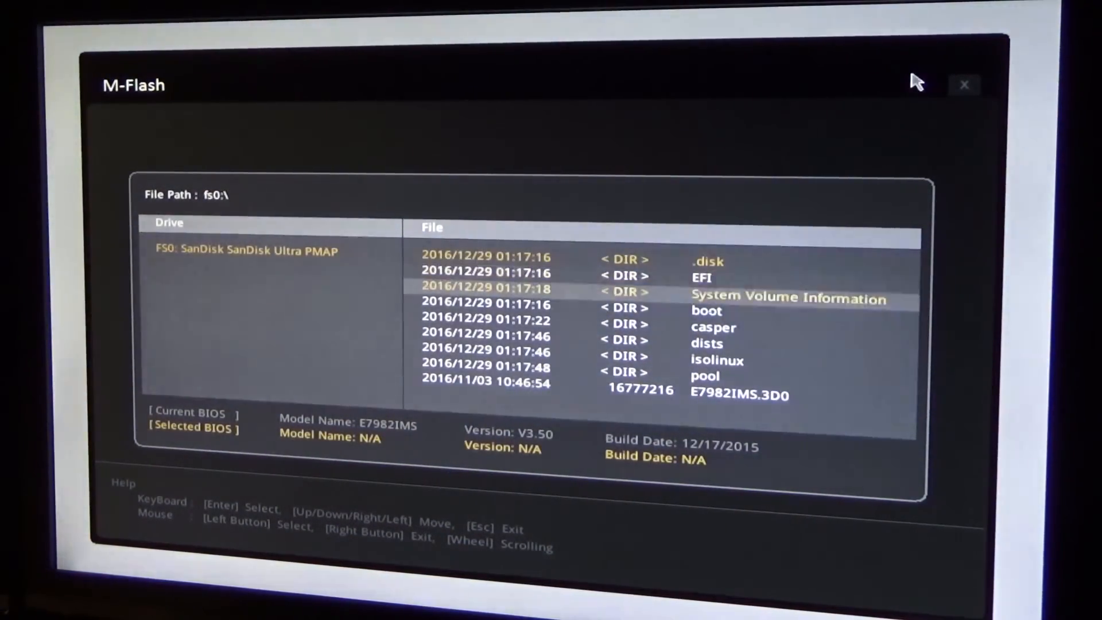
Select E7982IMS.3D0 from the USB drive and confirm to begin updating
left_click(739, 395)
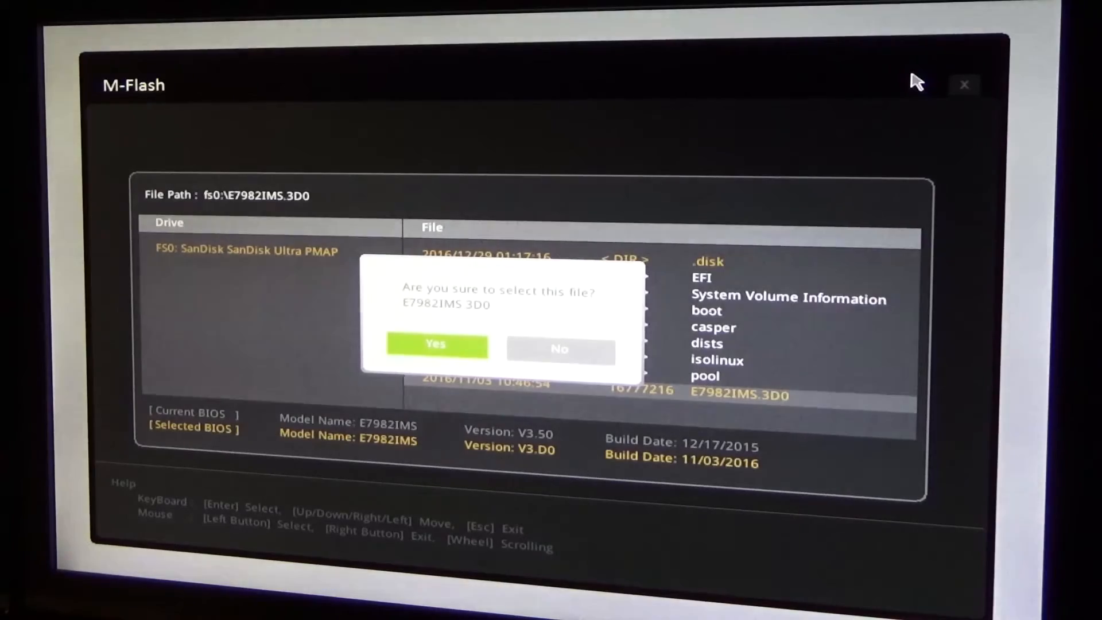
left_click(436, 344)
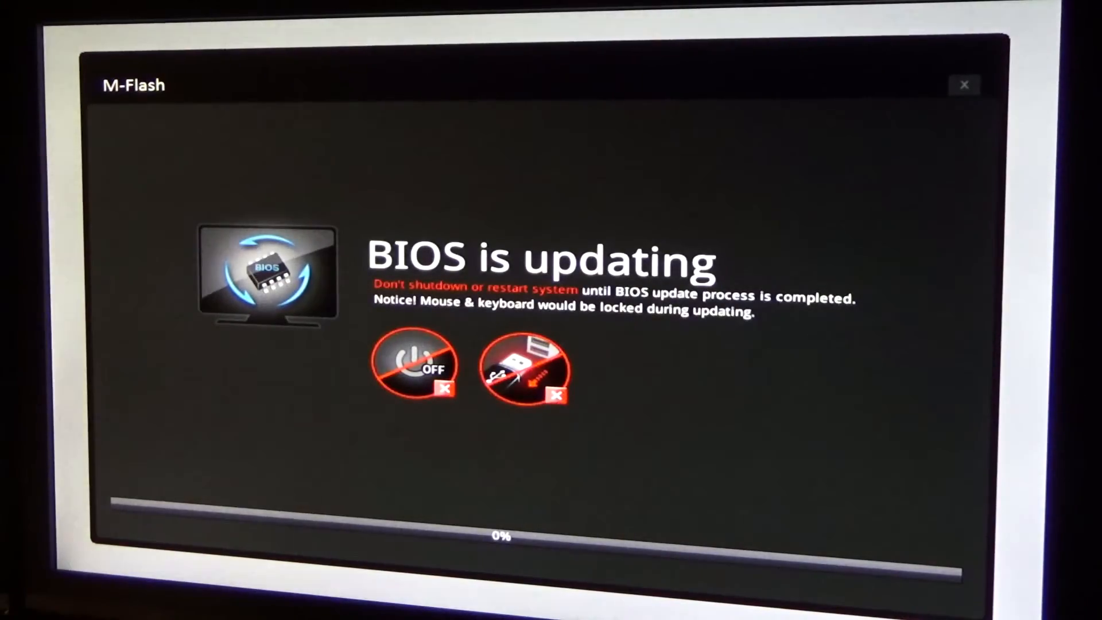